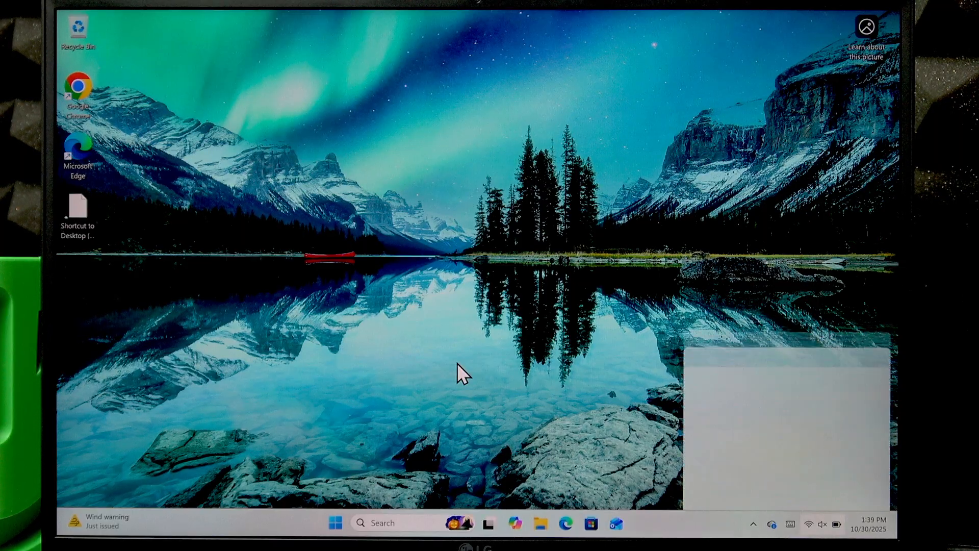
- Dismiss the Win+P Project menu and close the Magnifier reading toolbar, returning to the normal desktop
key("Win+P")
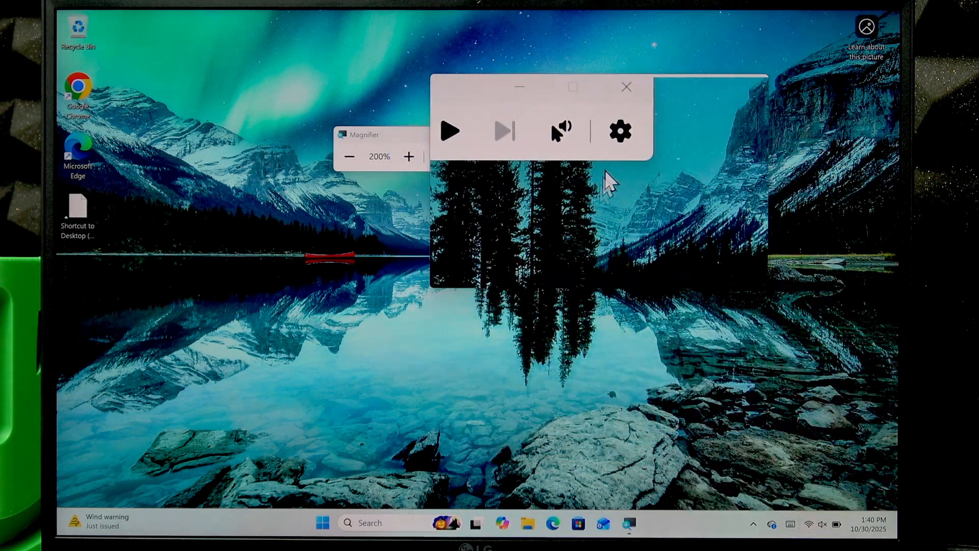
left_click(626, 85)
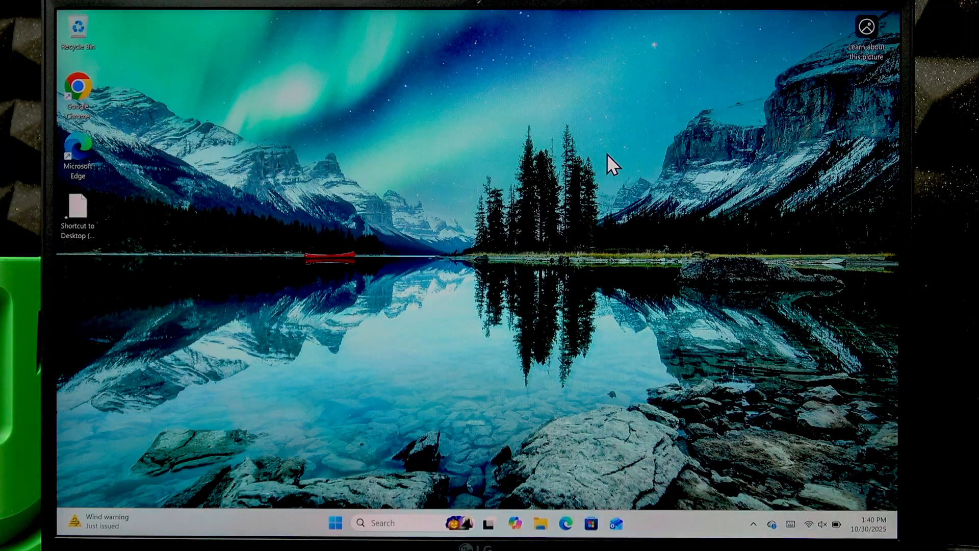